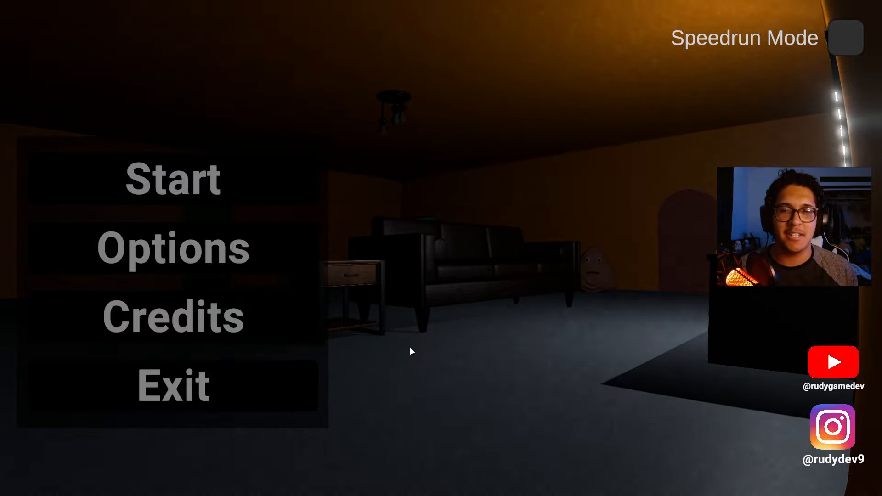
mouse_move(418, 351)
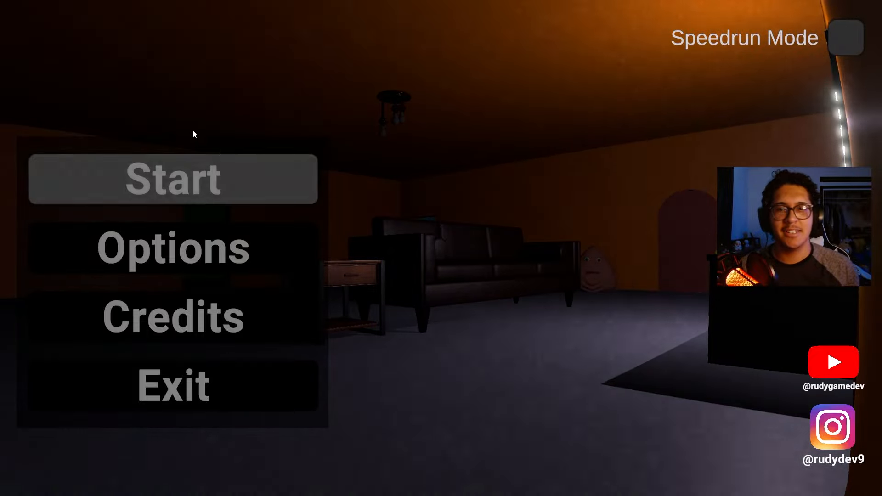
mouse_move(173, 186)
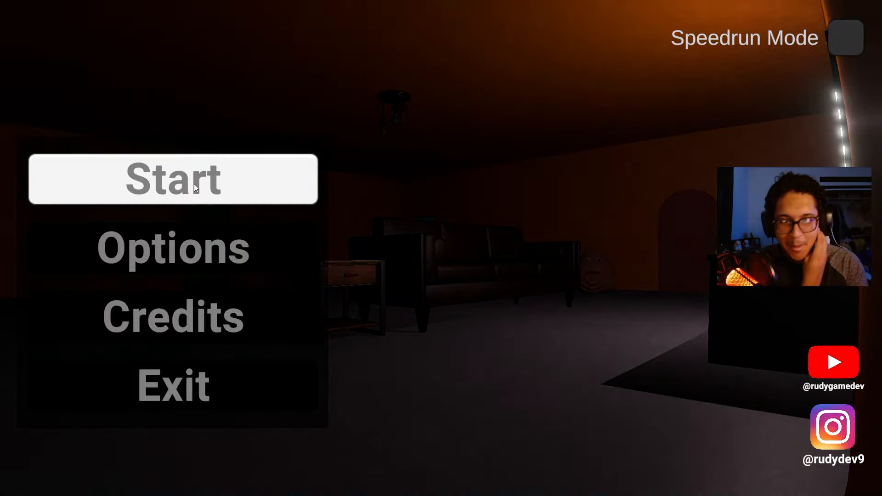
left_click(173, 179)
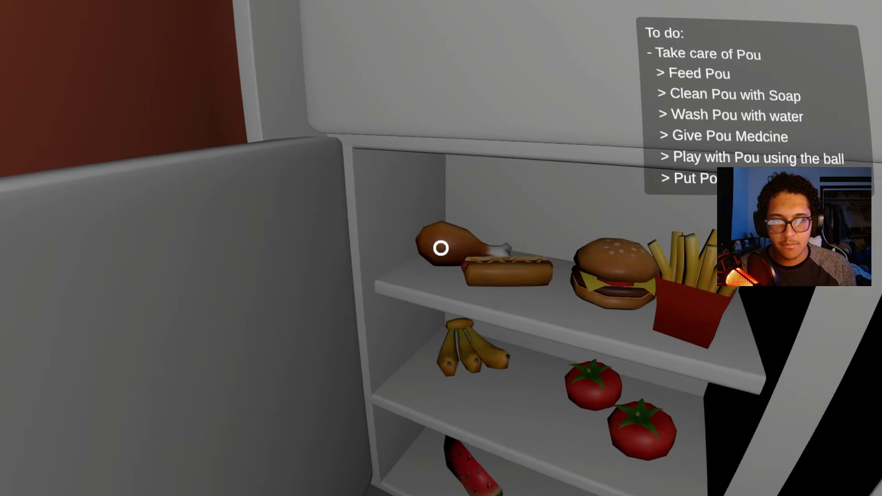
mouse_move(441, 248)
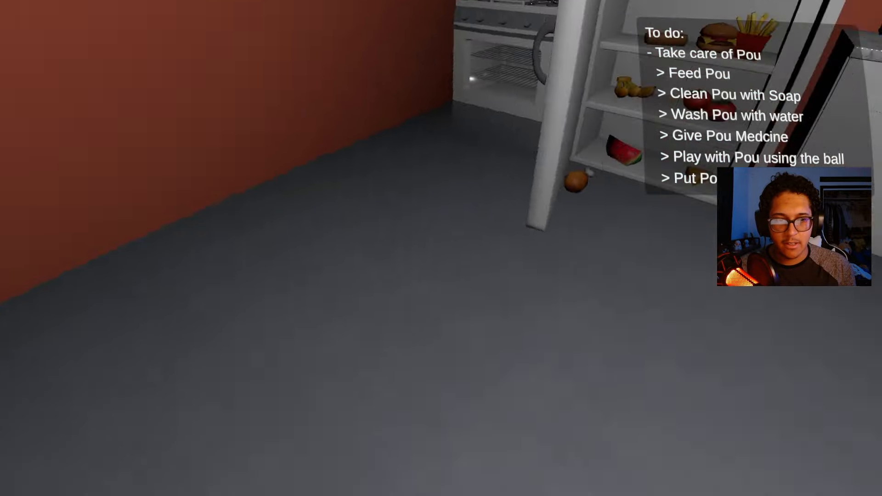
mouse_move(441, 249)
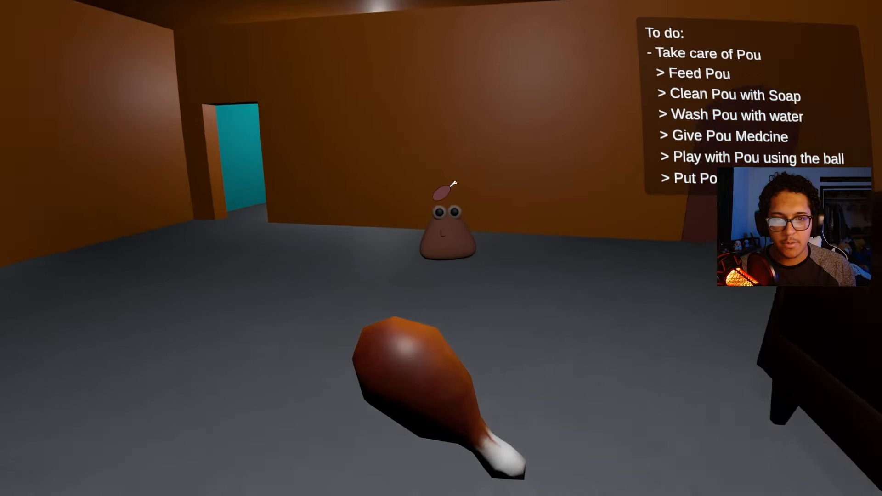
mouse_move(441, 248)
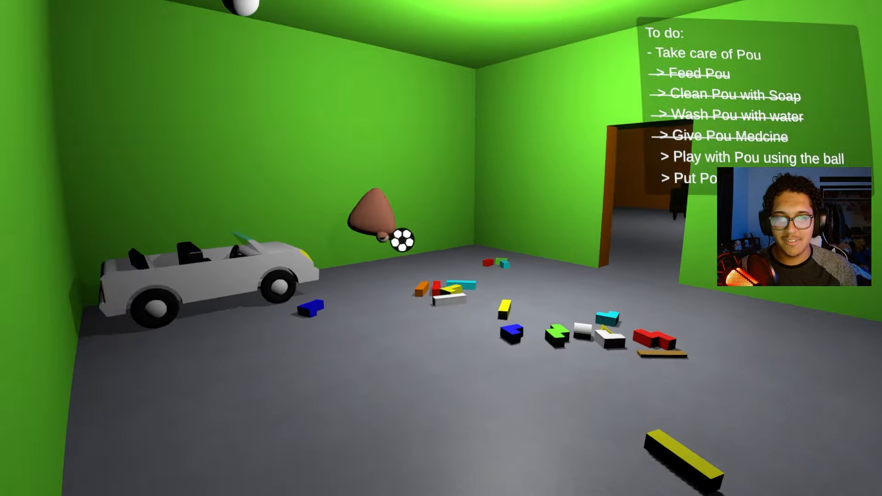
mouse_move(441, 248)
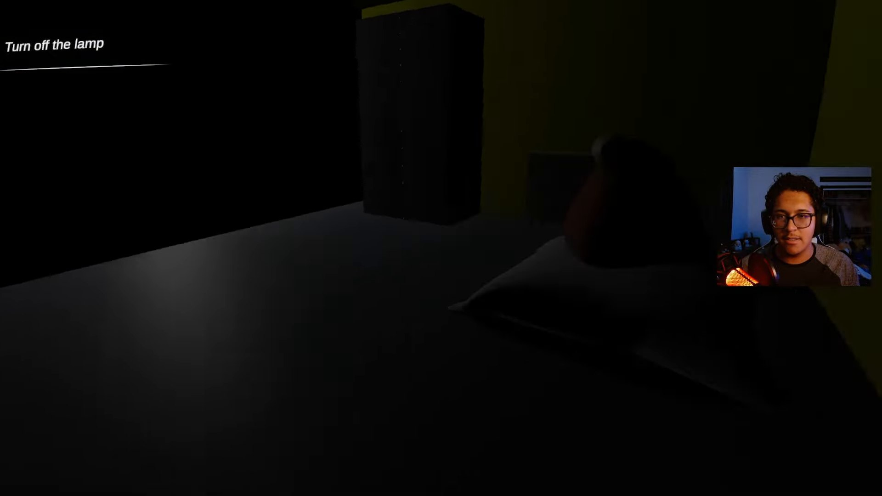
mouse_move(441, 248)
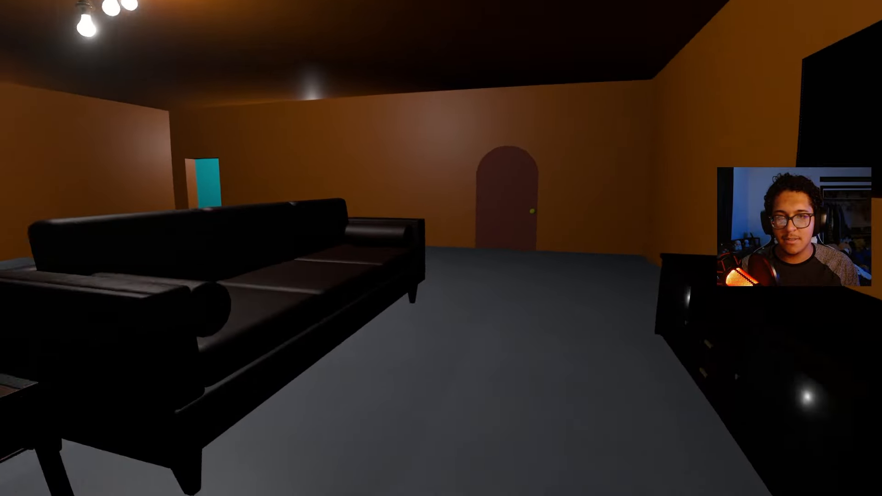
mouse_move(442, 248)
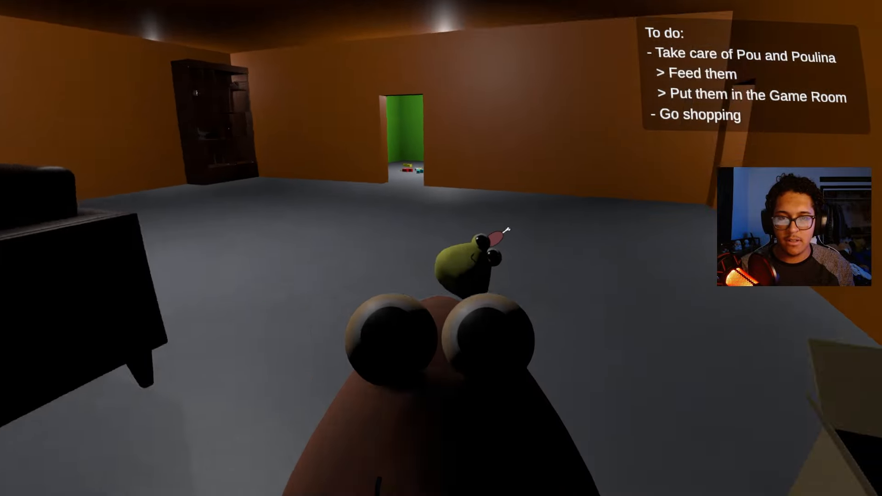
mouse_move(441, 248)
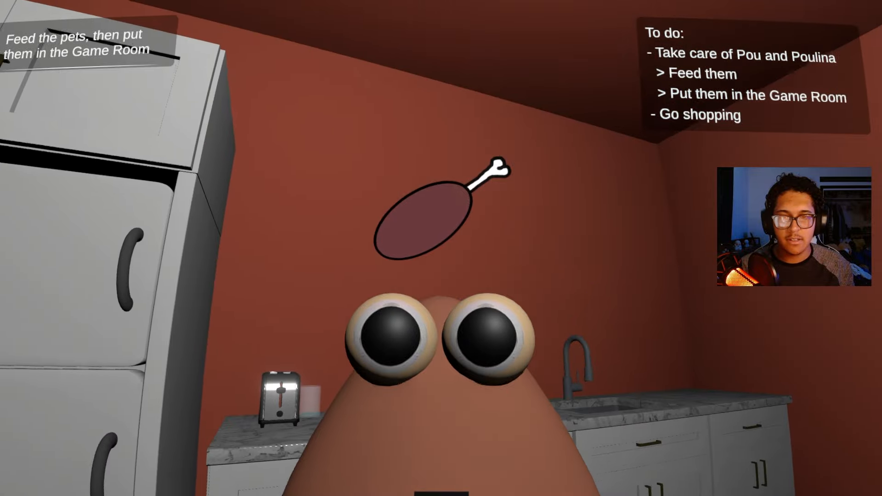
mouse_move(441, 248)
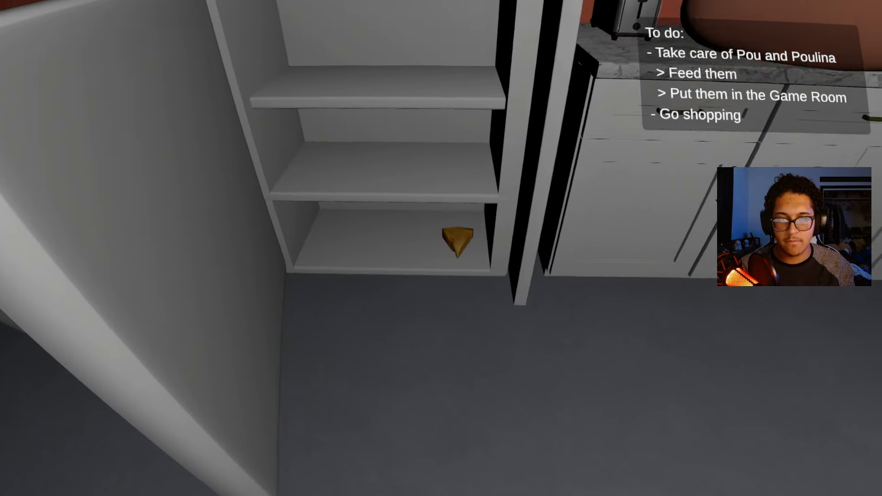
mouse_move(441, 248)
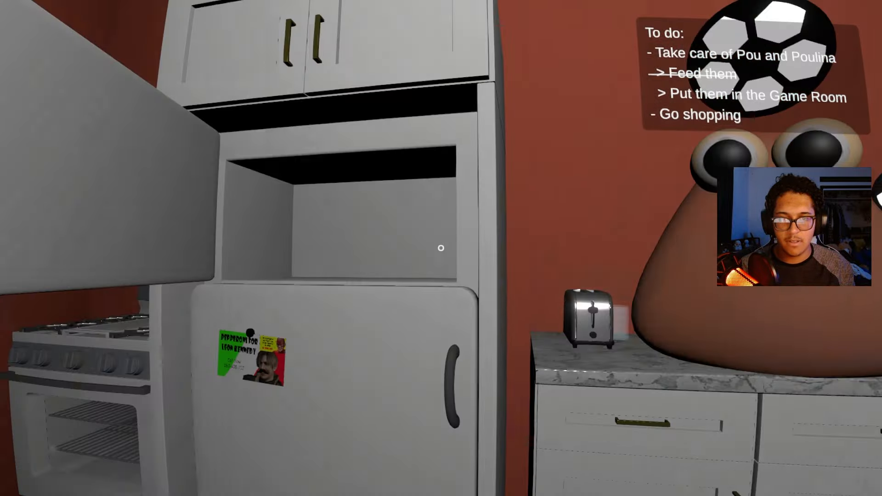
mouse_move(441, 248)
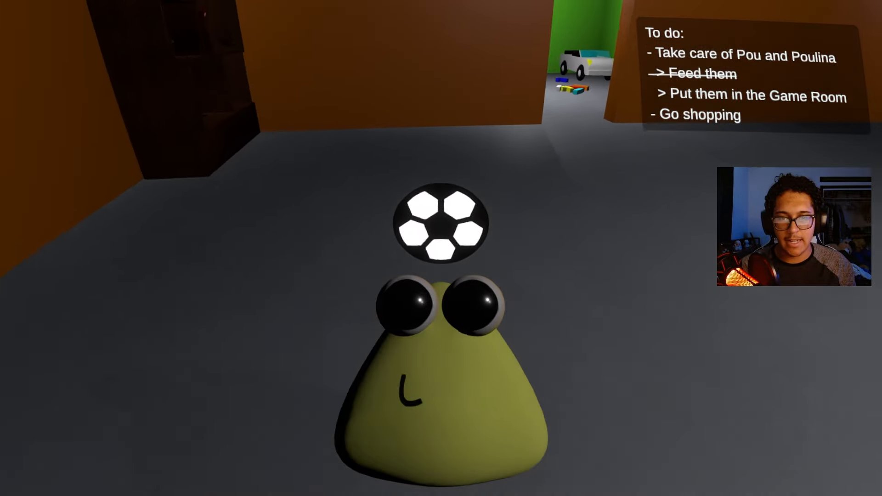
mouse_move(442, 248)
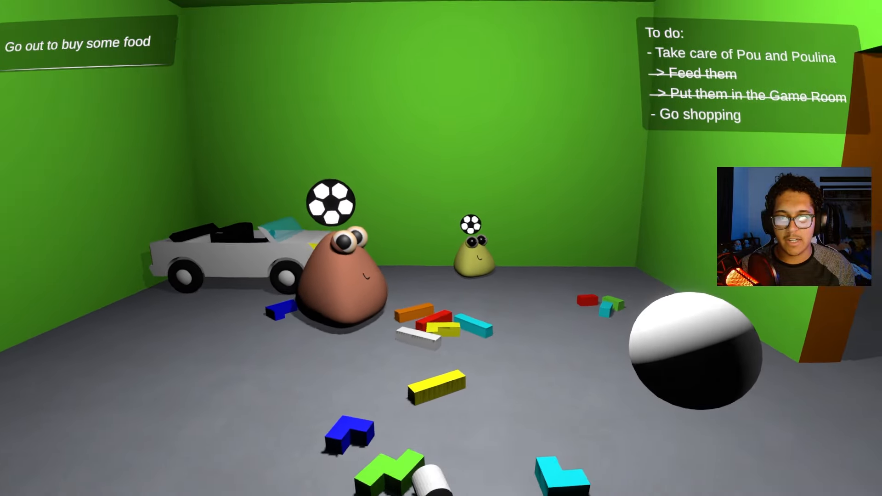
mouse_move(441, 248)
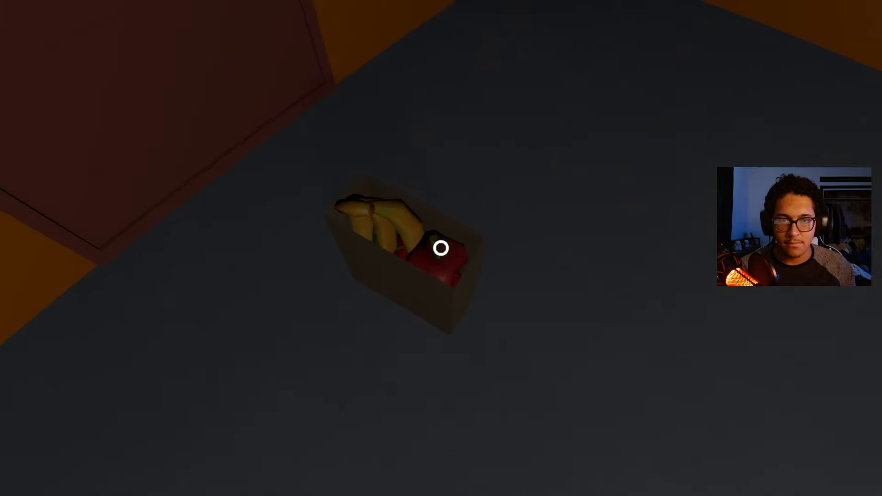
mouse_move(441, 248)
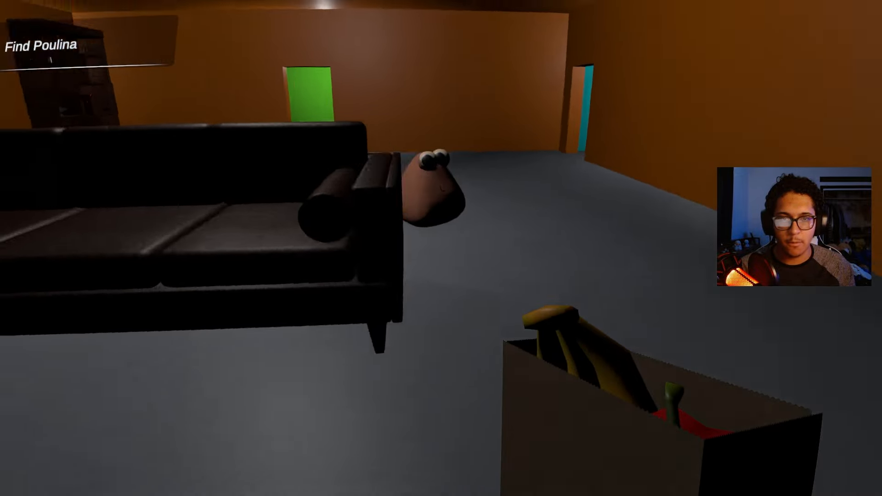
mouse_move(441, 248)
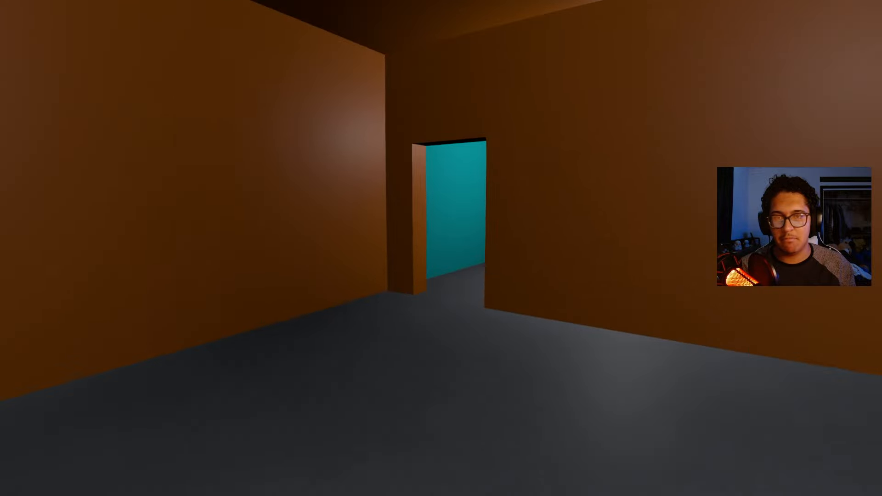
key("w")
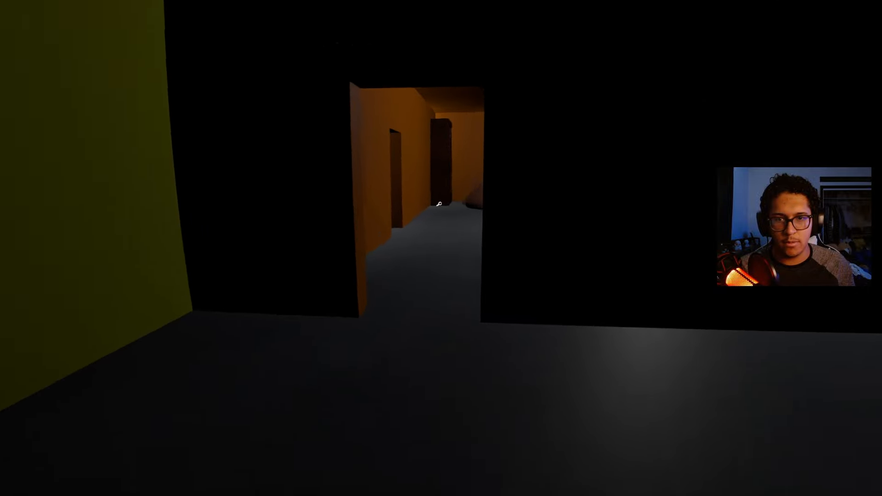
key("w")
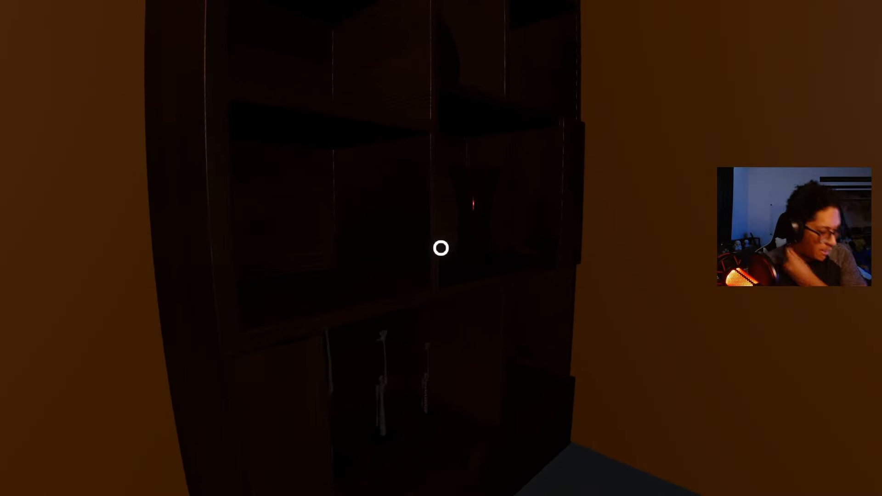
mouse_move(441, 248)
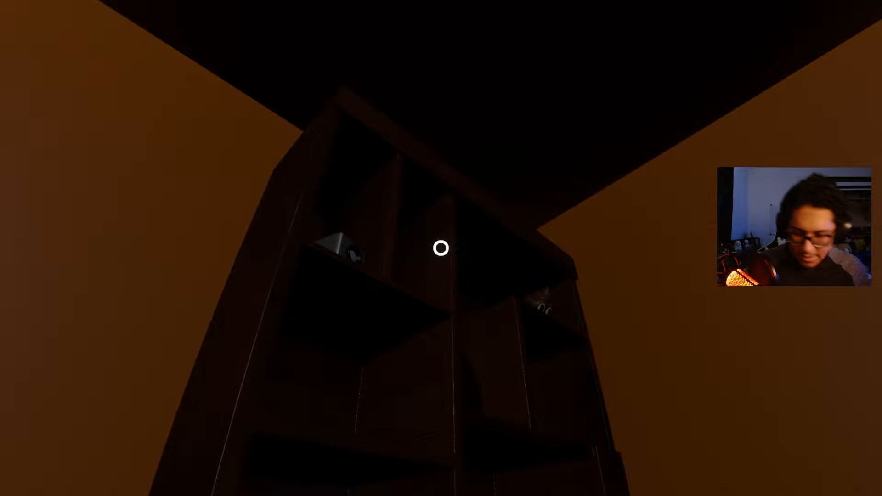
mouse_move(441, 248)
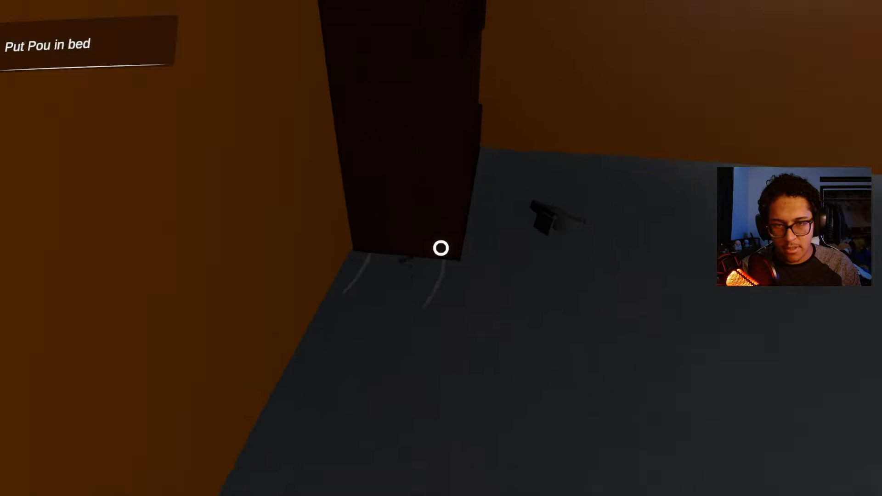
mouse_move(441, 248)
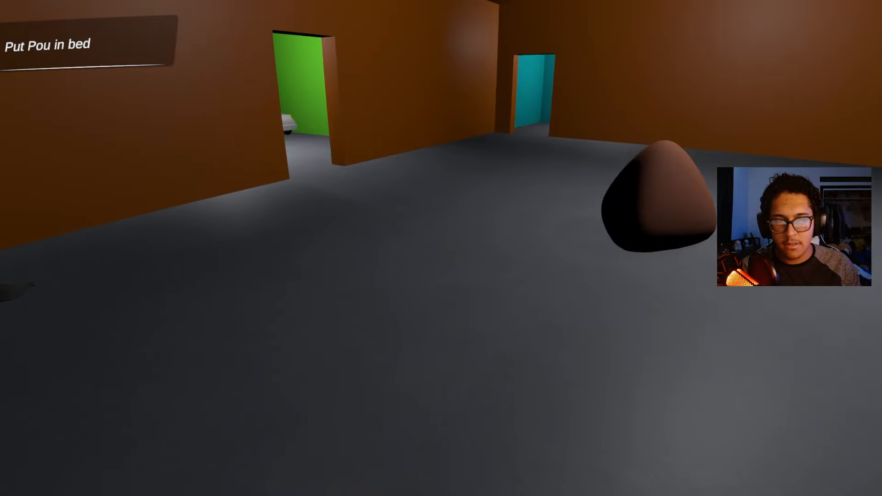
mouse_move(441, 249)
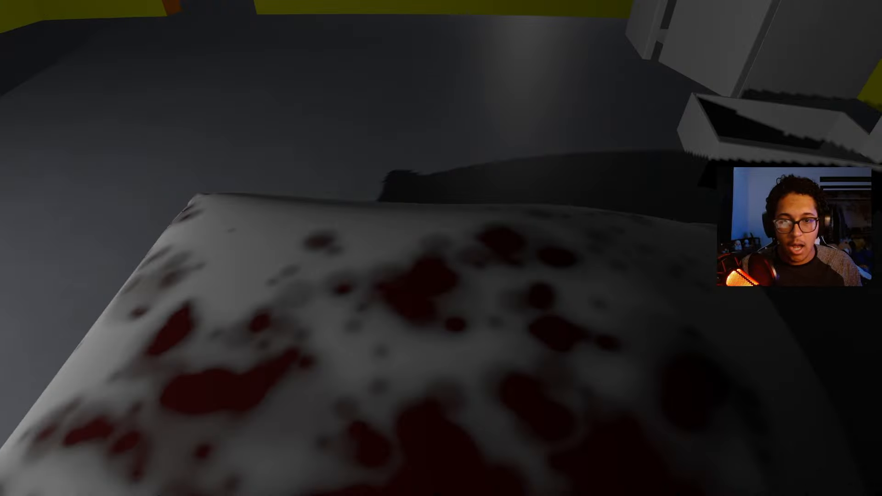
mouse_move(441, 248)
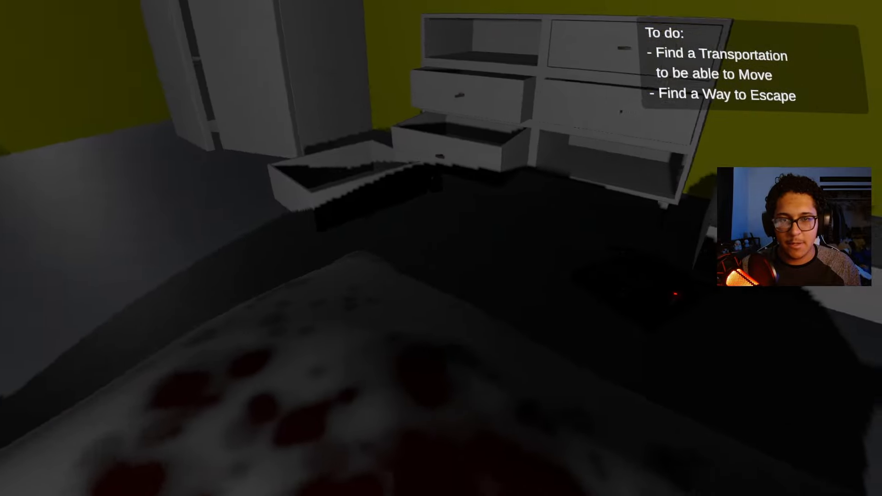
mouse_move(442, 248)
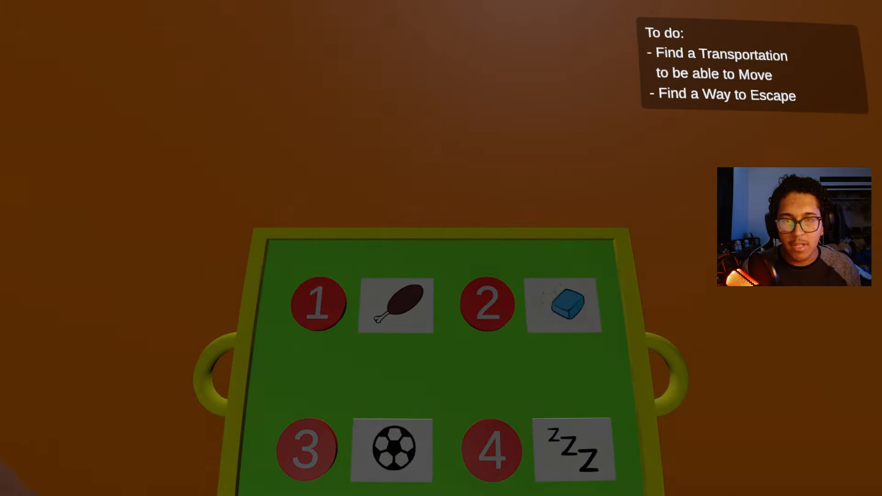
mouse_move(441, 249)
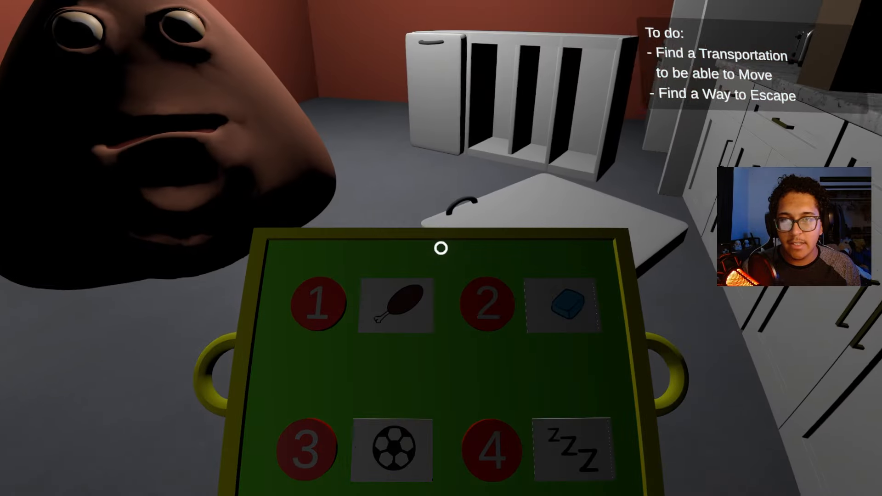
mouse_move(441, 248)
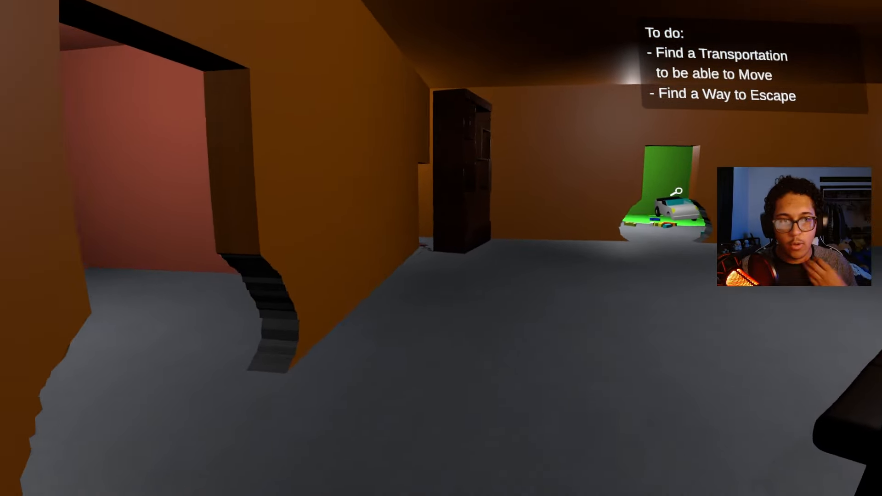
mouse_move(441, 248)
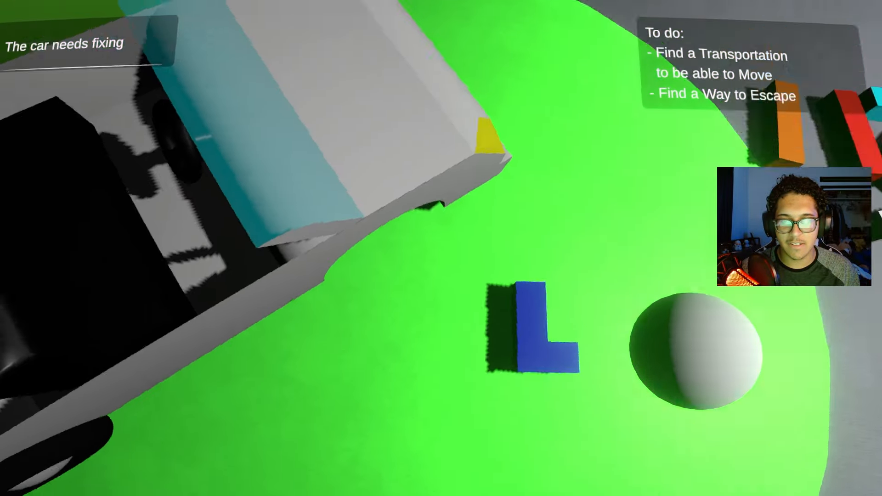
mouse_move(441, 248)
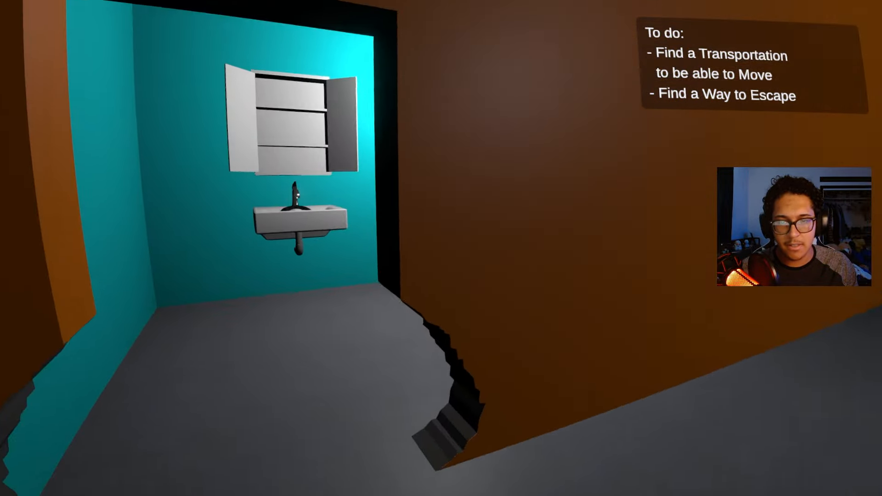
mouse_move(441, 248)
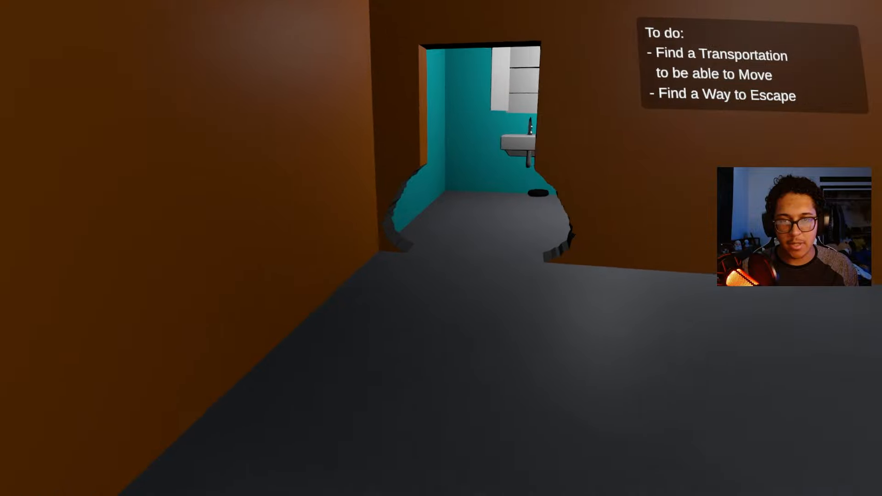
key("w")
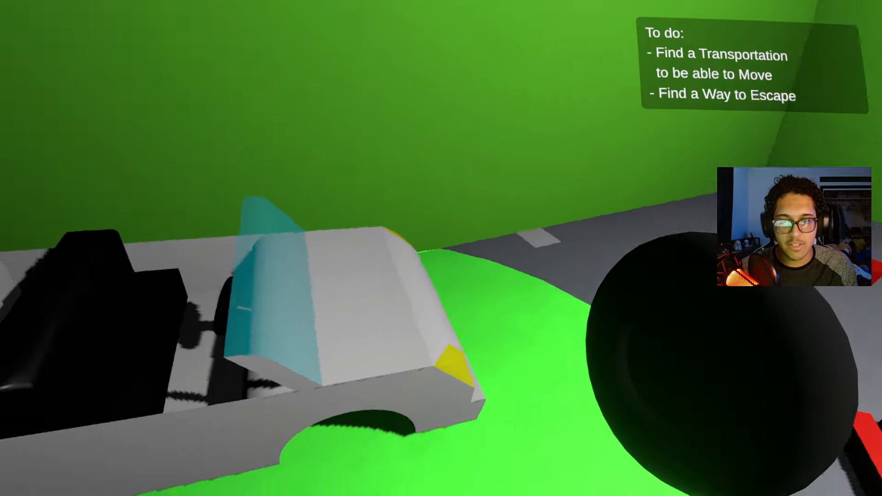
mouse_move(441, 248)
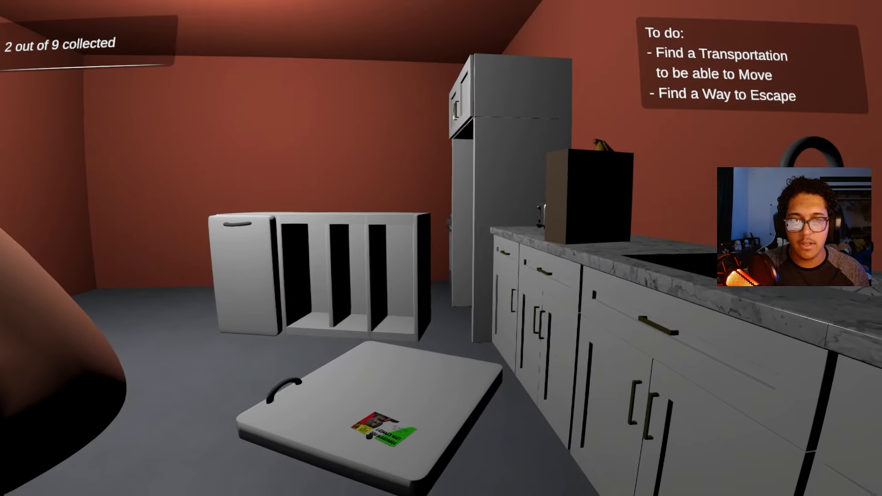
mouse_move(441, 248)
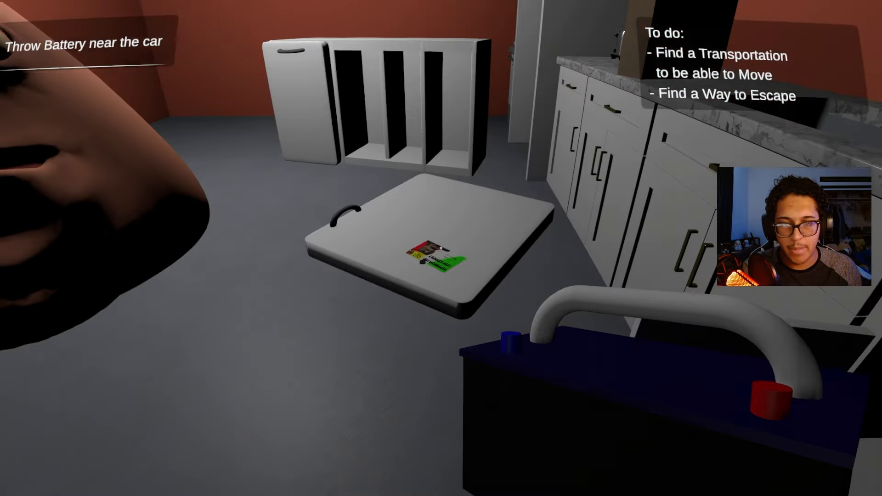
mouse_move(441, 247)
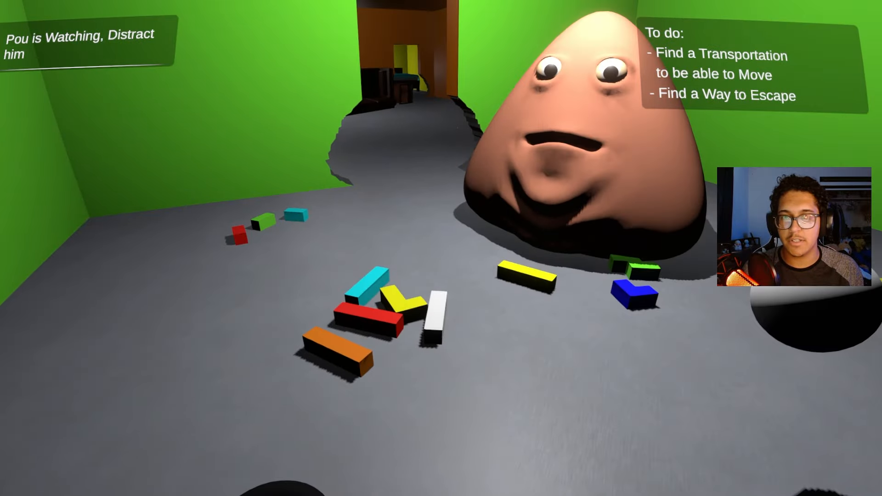
mouse_move(441, 249)
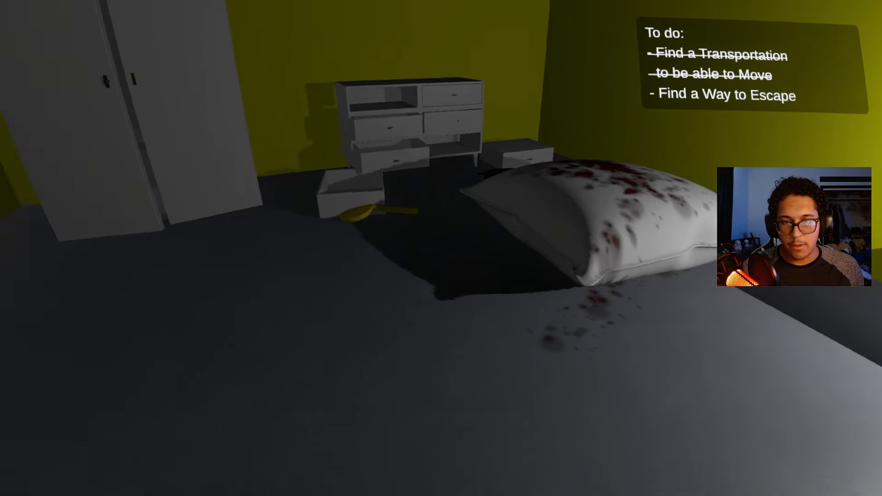
mouse_move(441, 248)
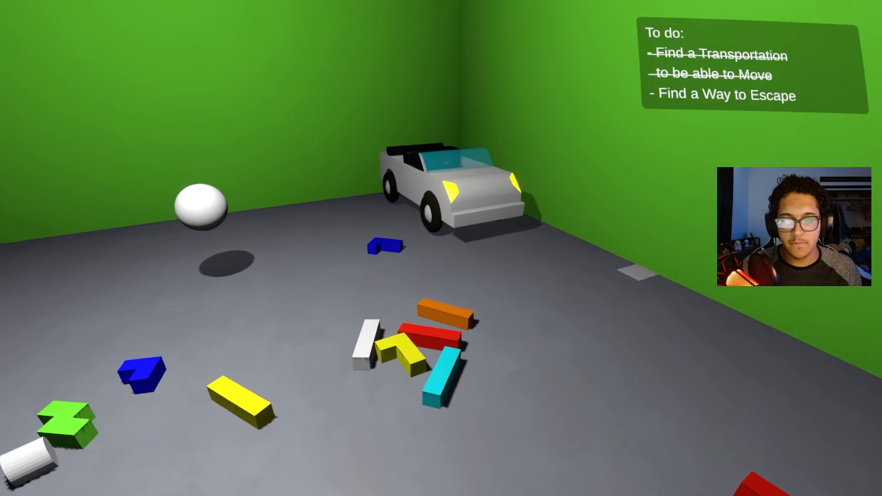
mouse_move(441, 248)
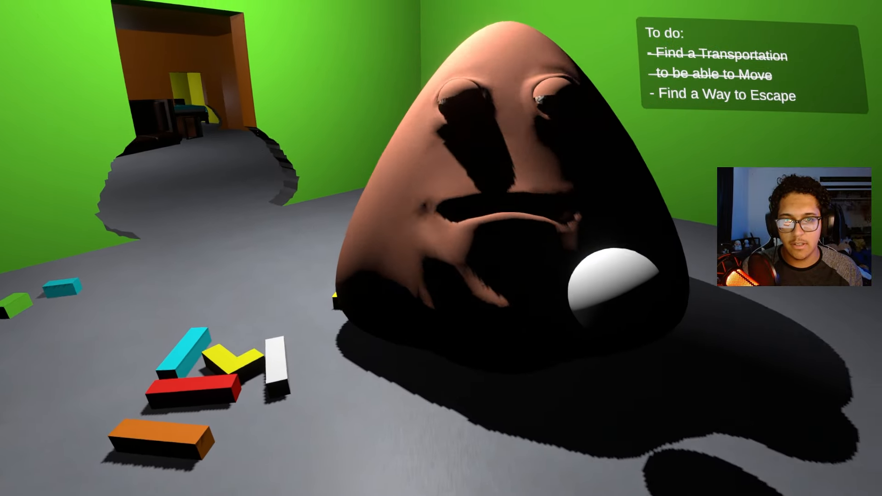
mouse_move(441, 248)
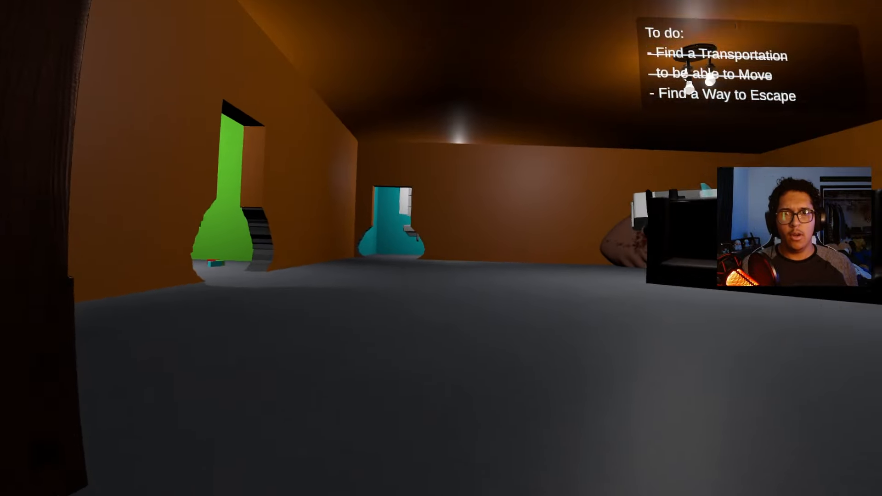
mouse_move(441, 248)
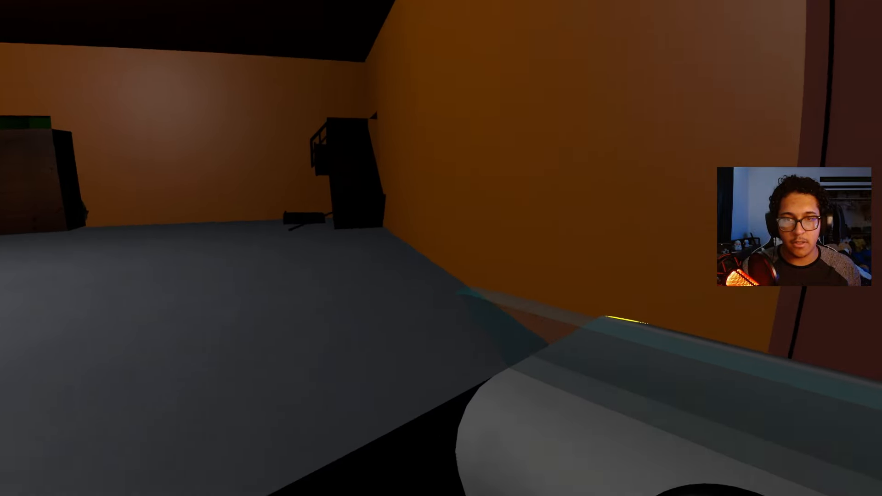
mouse_move(441, 249)
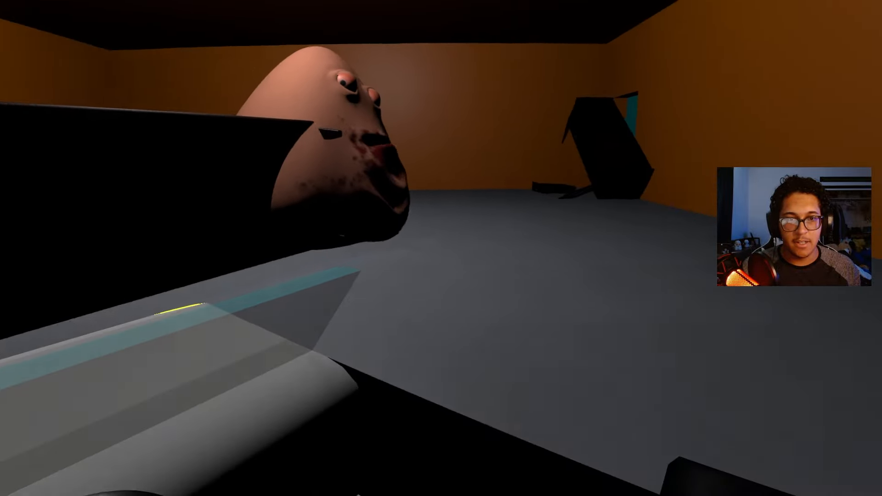
mouse_move(442, 248)
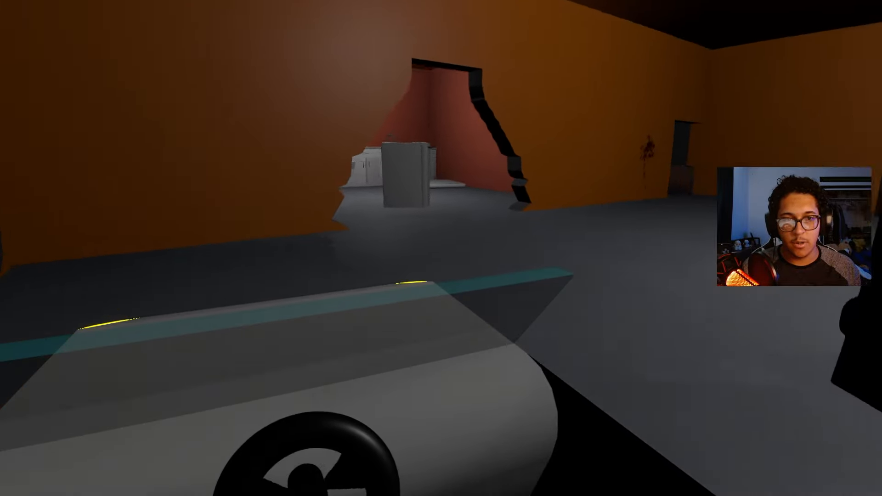
mouse_move(441, 248)
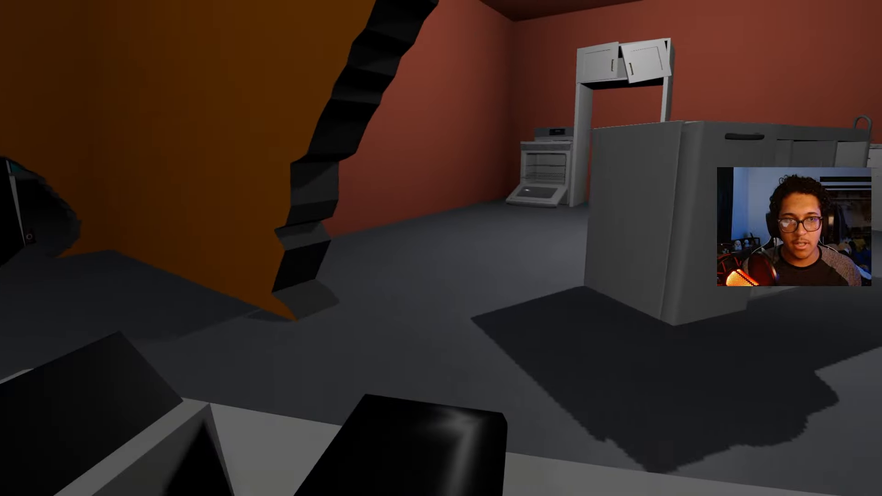
mouse_move(441, 248)
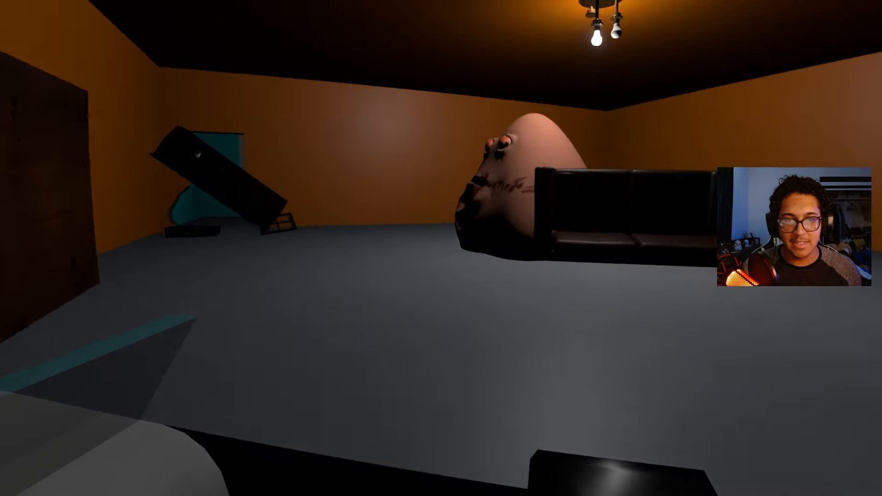
mouse_move(441, 248)
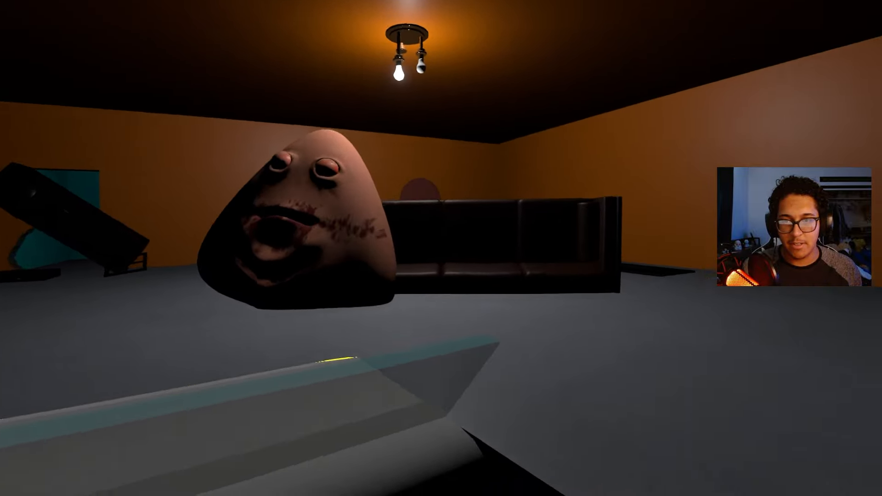
mouse_move(441, 249)
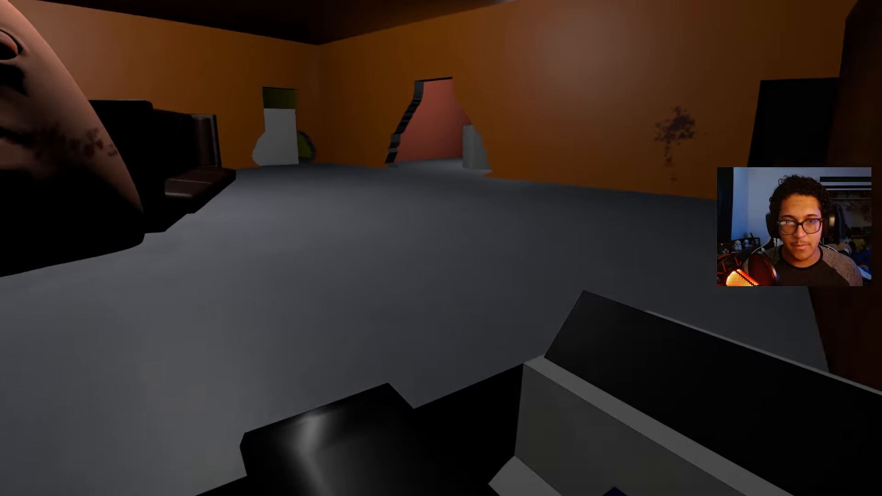
mouse_move(441, 248)
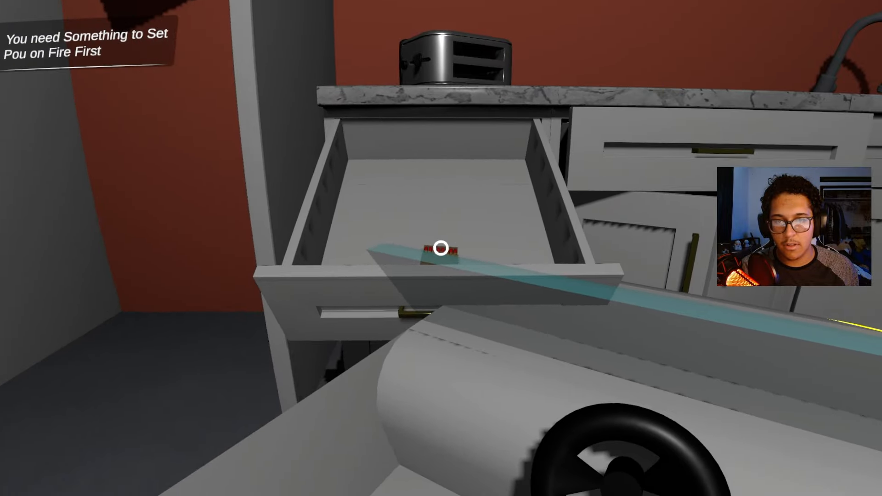
mouse_move(441, 248)
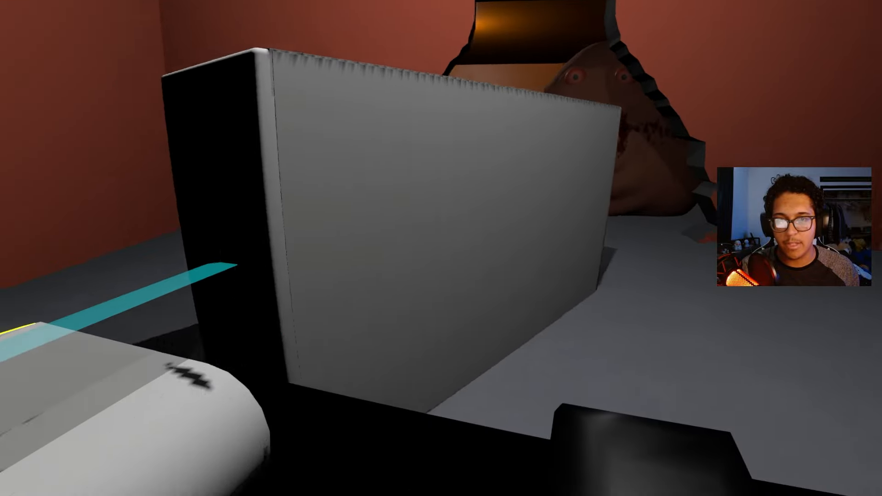
mouse_move(441, 248)
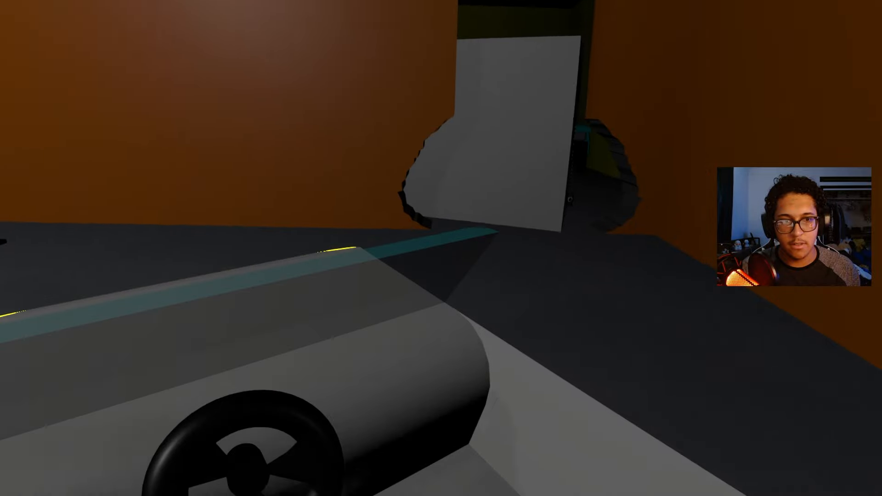
mouse_move(442, 249)
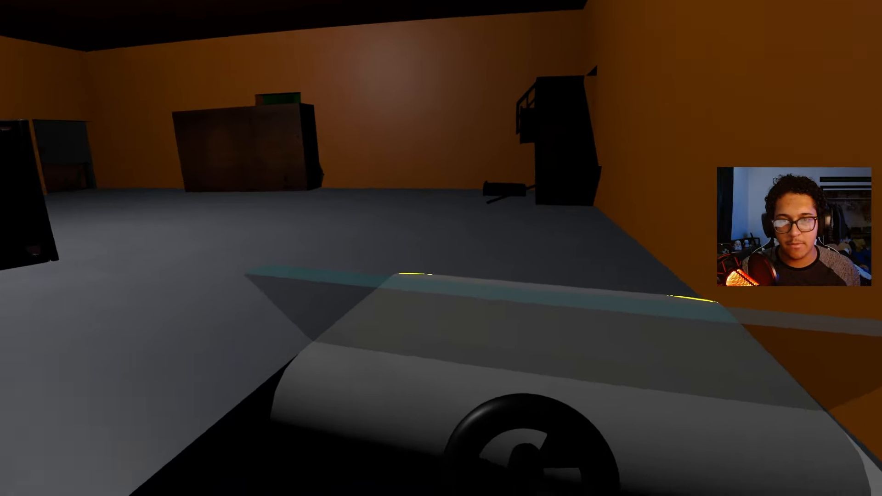
mouse_move(441, 249)
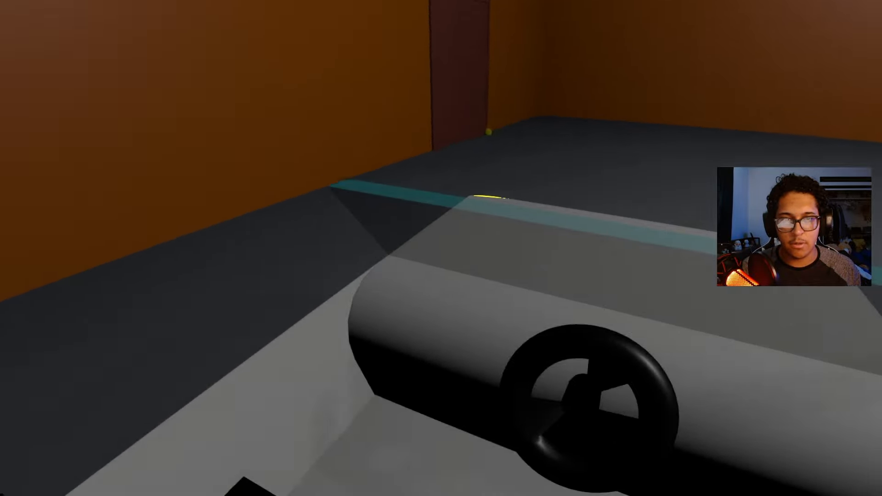
mouse_move(441, 249)
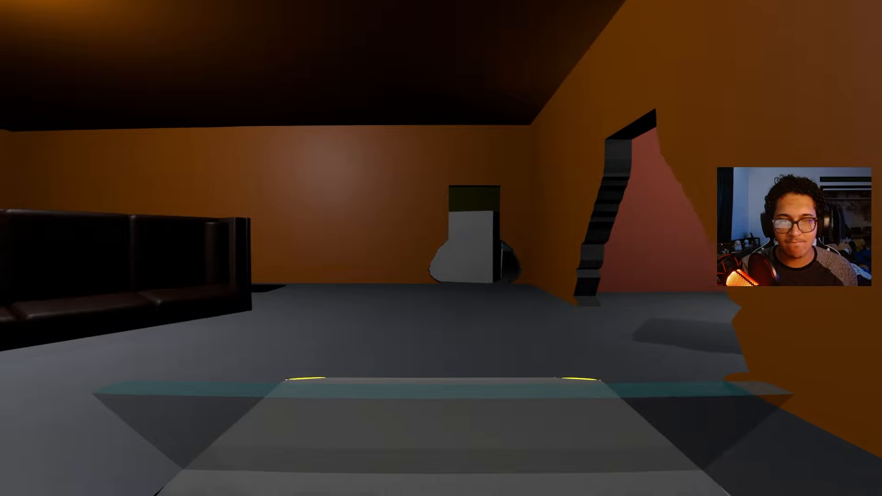
mouse_move(441, 248)
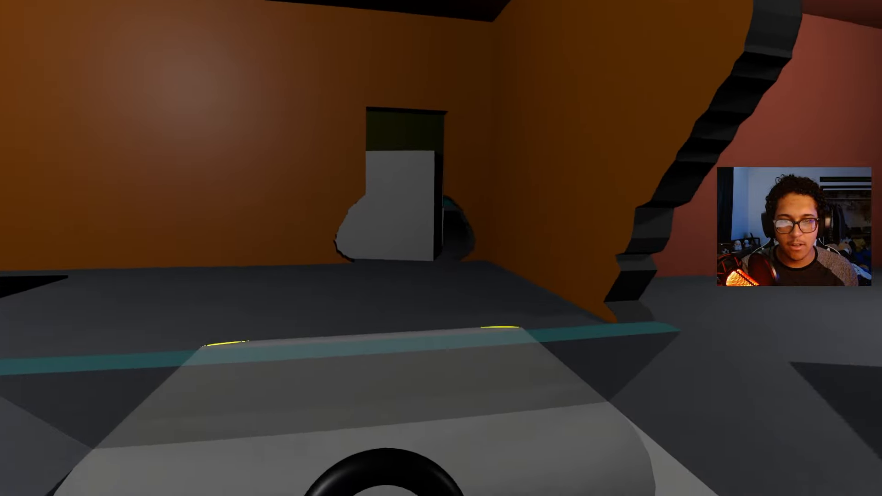
mouse_move(441, 248)
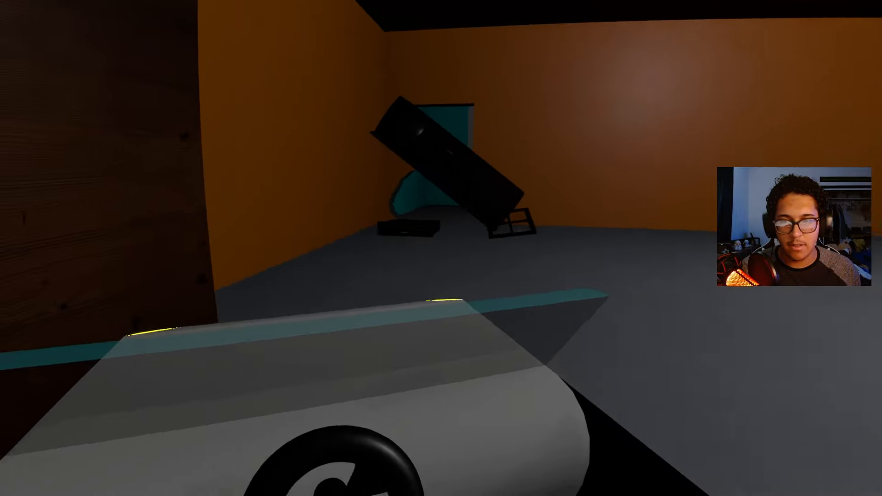
mouse_move(439, 253)
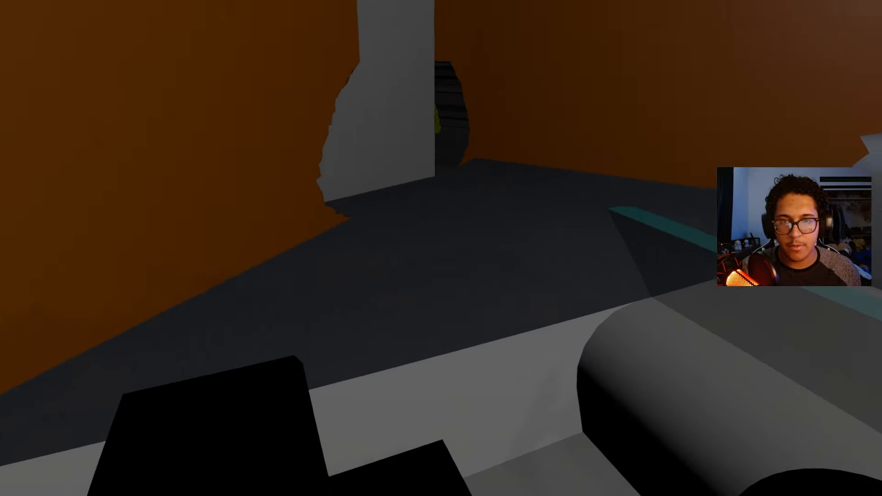
mouse_move(442, 248)
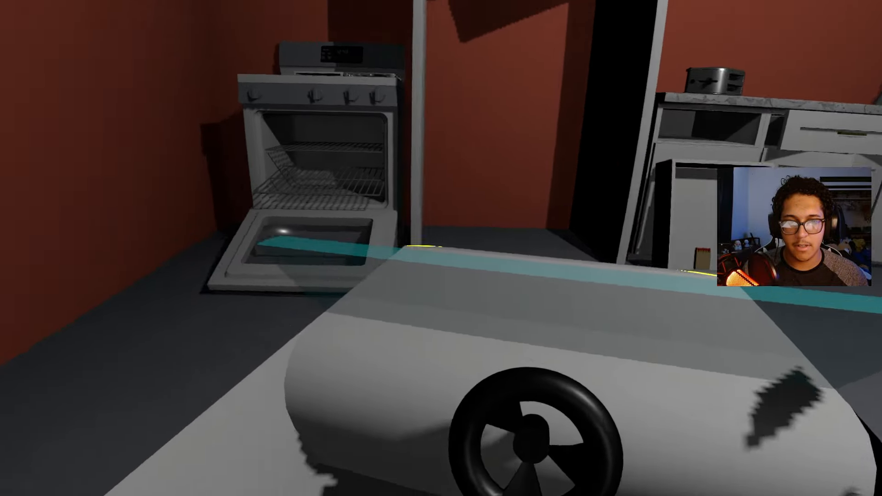
mouse_move(441, 248)
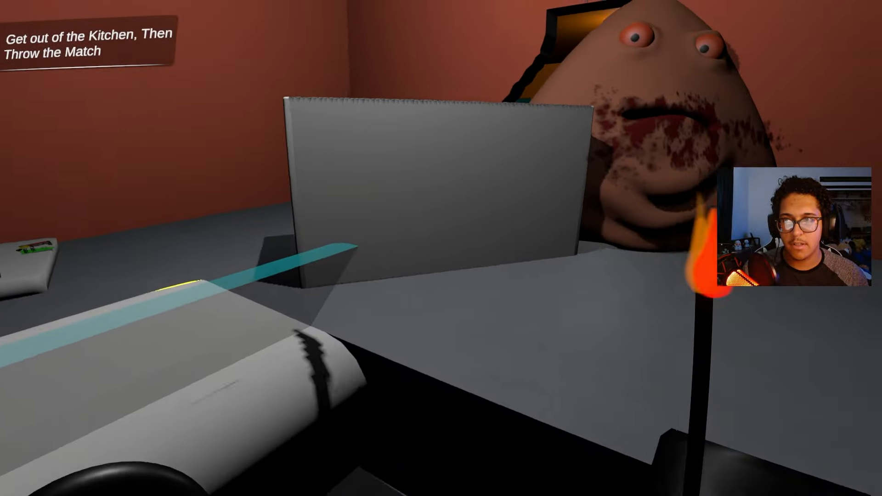
mouse_move(441, 248)
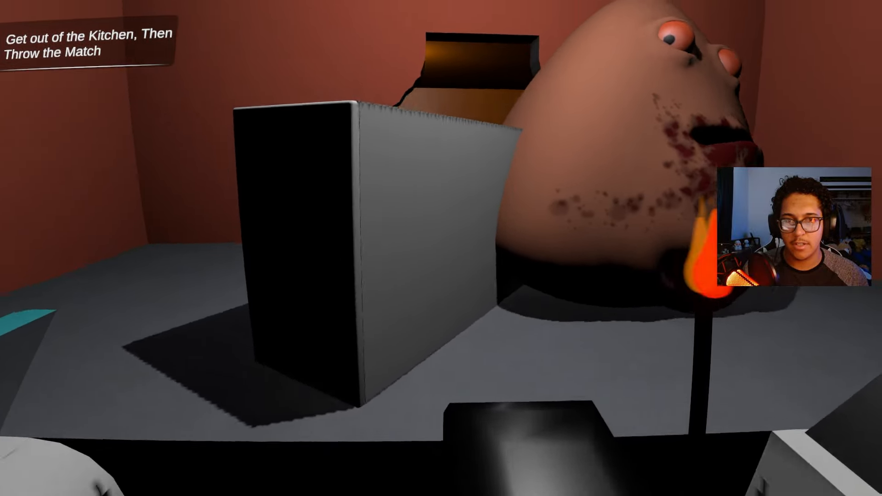
mouse_move(441, 248)
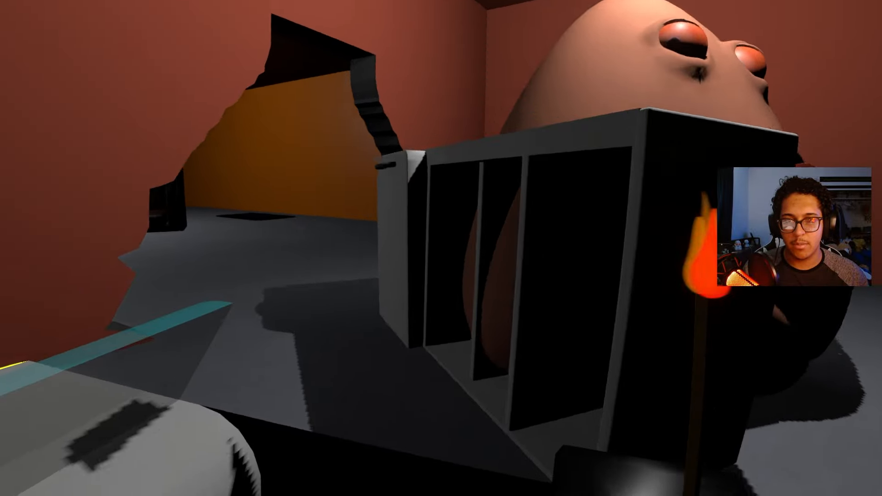
mouse_move(441, 248)
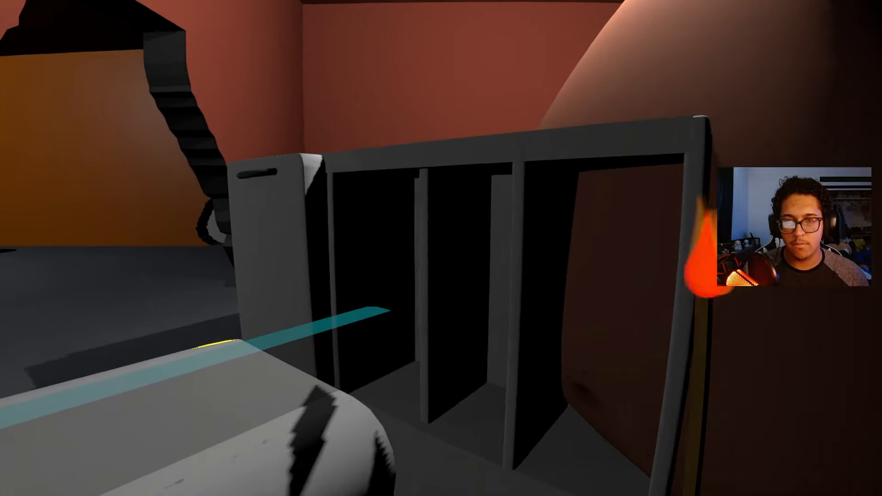
mouse_move(441, 248)
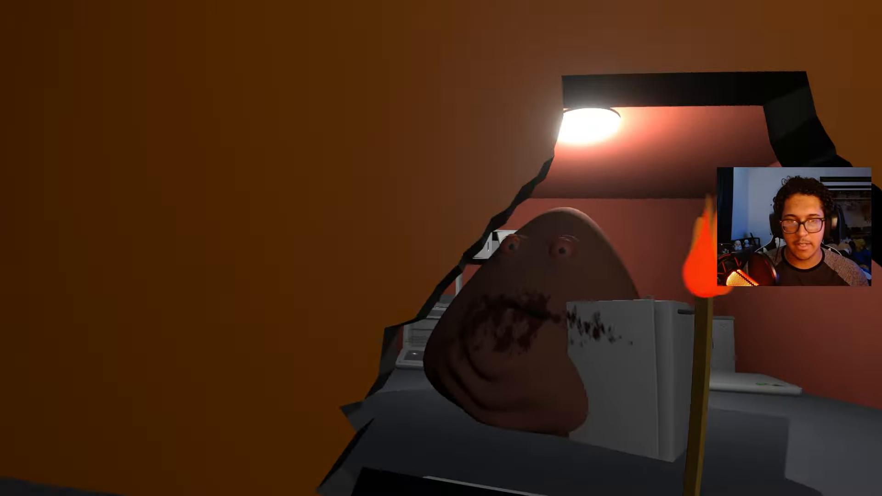
mouse_move(441, 249)
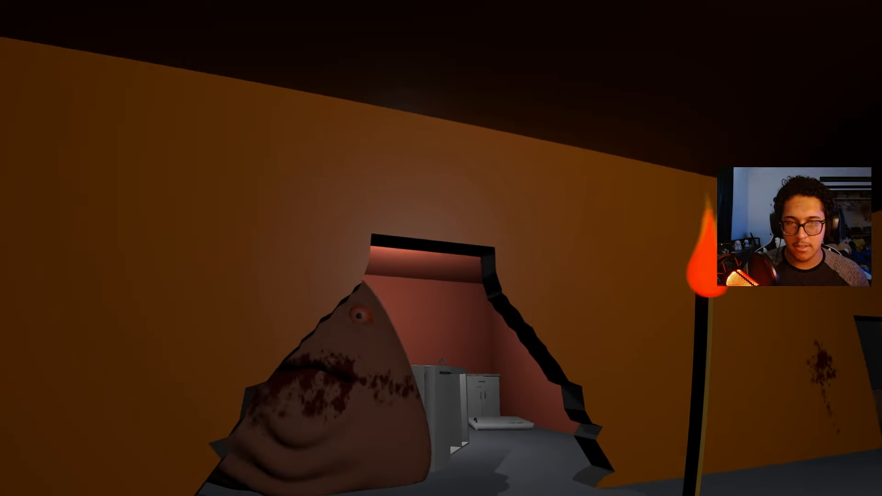